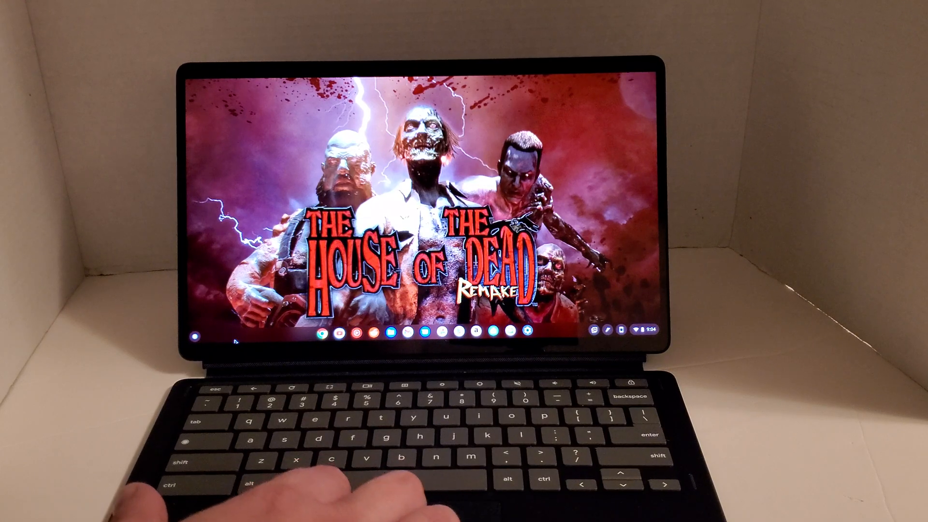
# Open the Games folder in the ChromeOS app list and launch LaunchBox
pyautogui.click(196, 336)
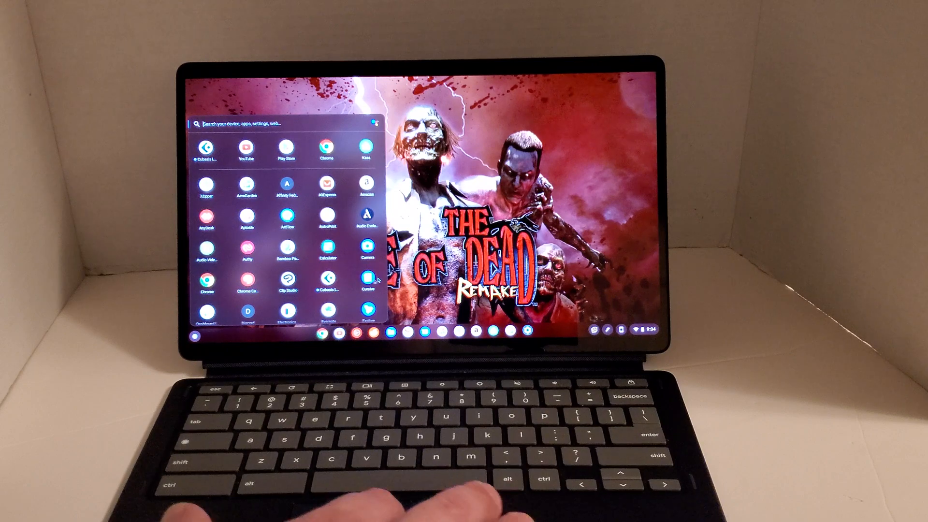
pyautogui.scroll(-3)
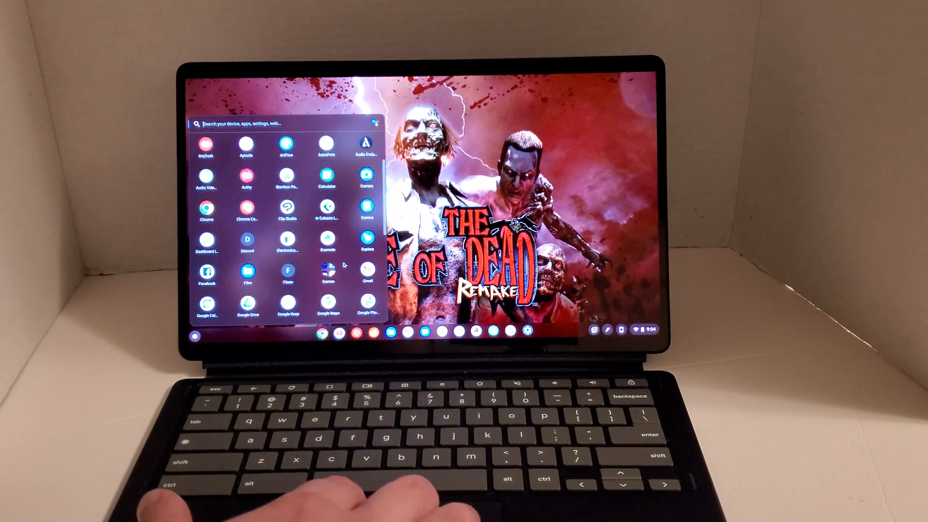
pyautogui.click(324, 270)
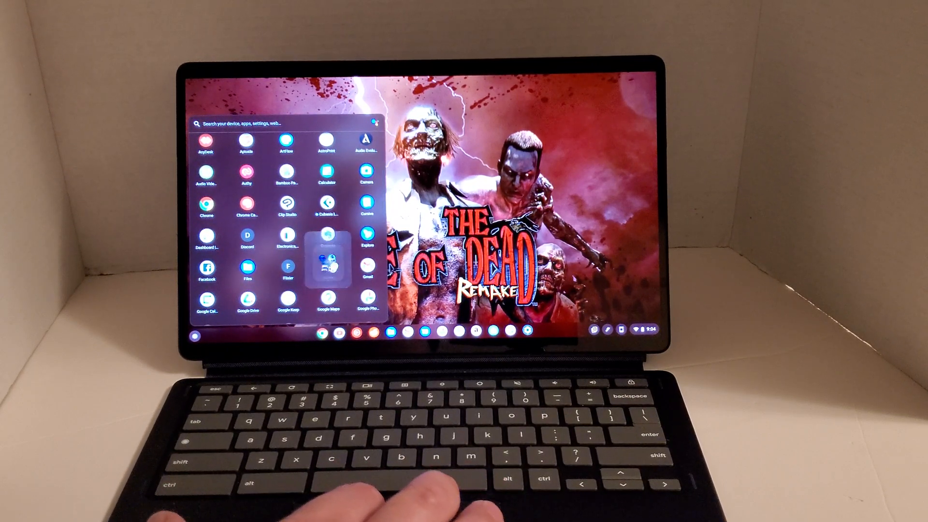
pyautogui.click(329, 261)
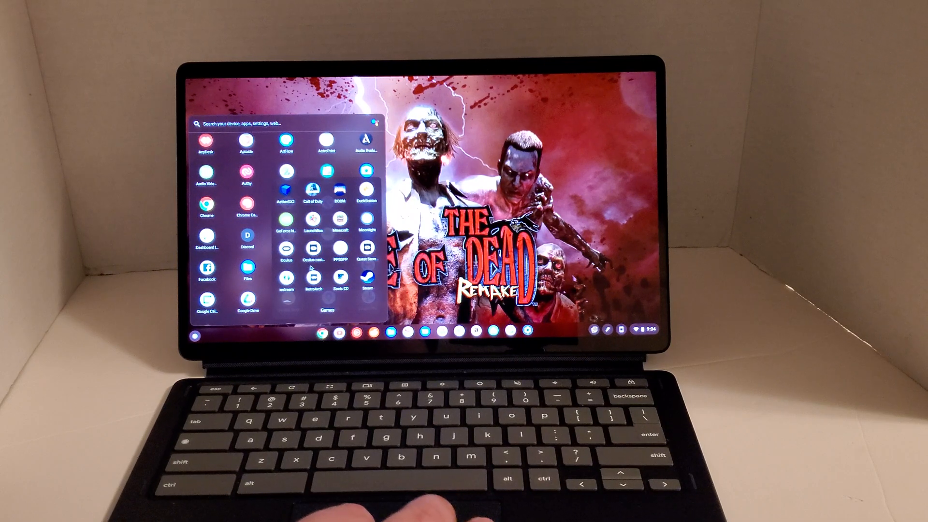
pyautogui.scroll(-3)
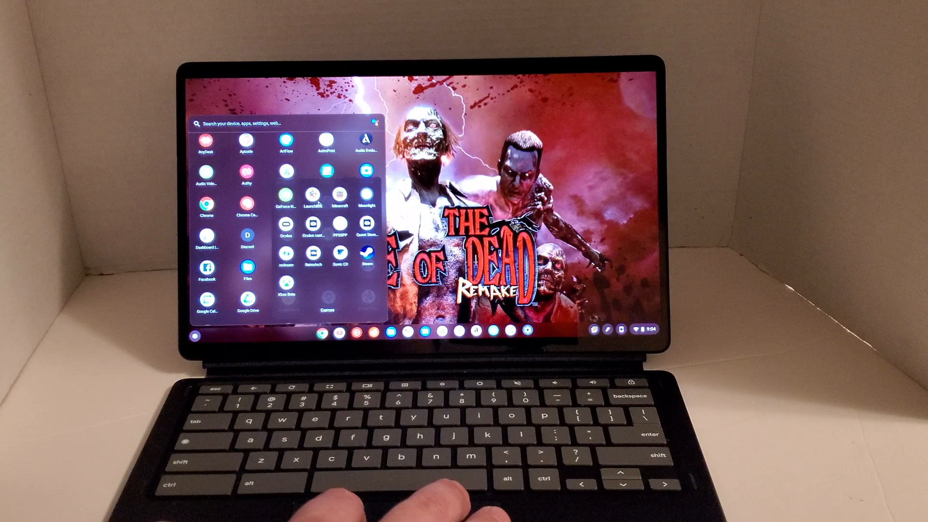
pyautogui.click(310, 197)
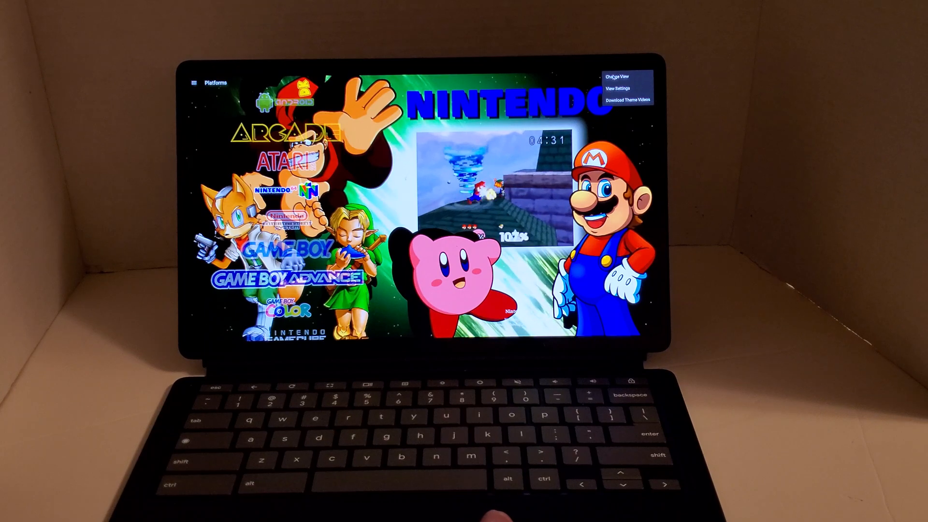
# Open View Settings for the Platforms wheel from the top-right menu
pyautogui.click(625, 88)
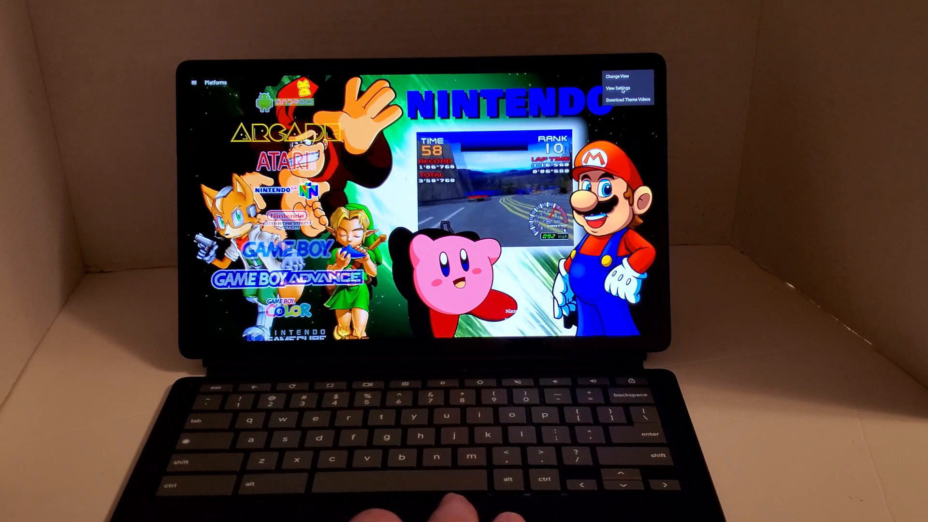
pyautogui.click(618, 88)
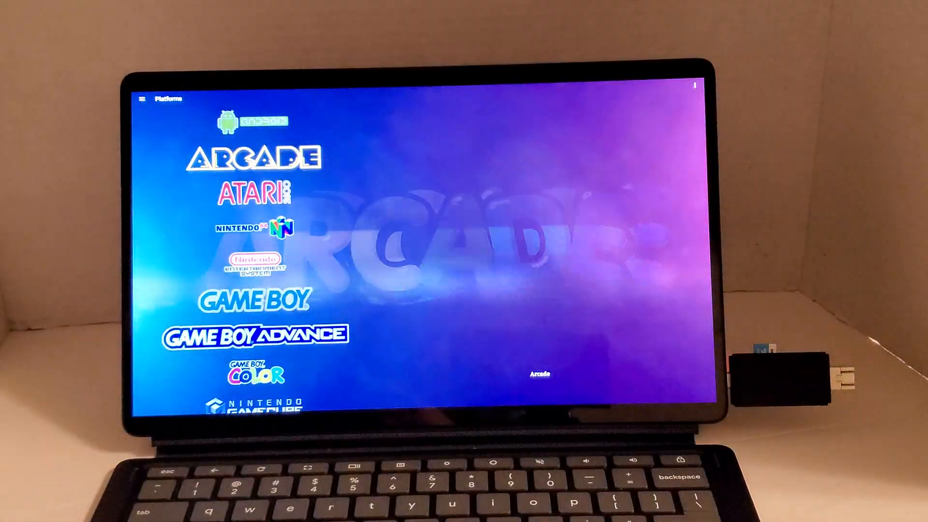
# Open the Arcade platform from the Platforms list
pyautogui.click(256, 157)
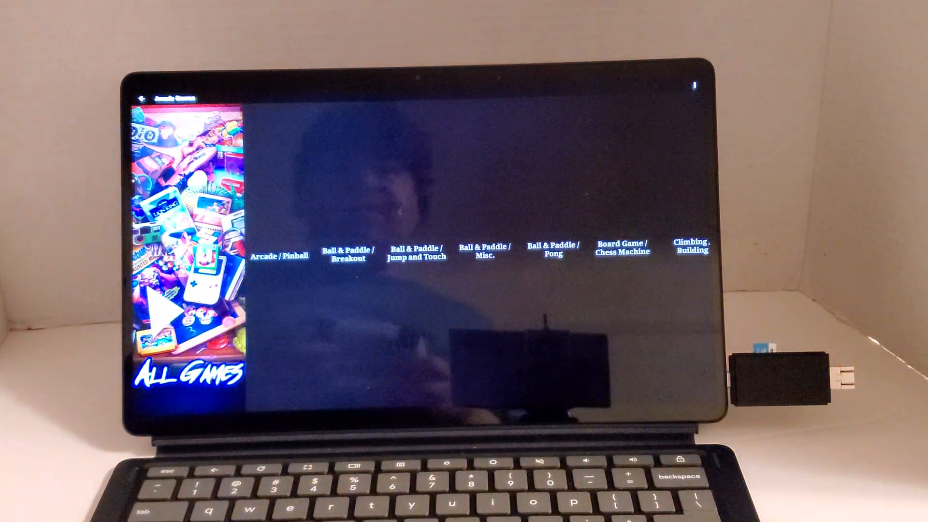
pyautogui.click(282, 255)
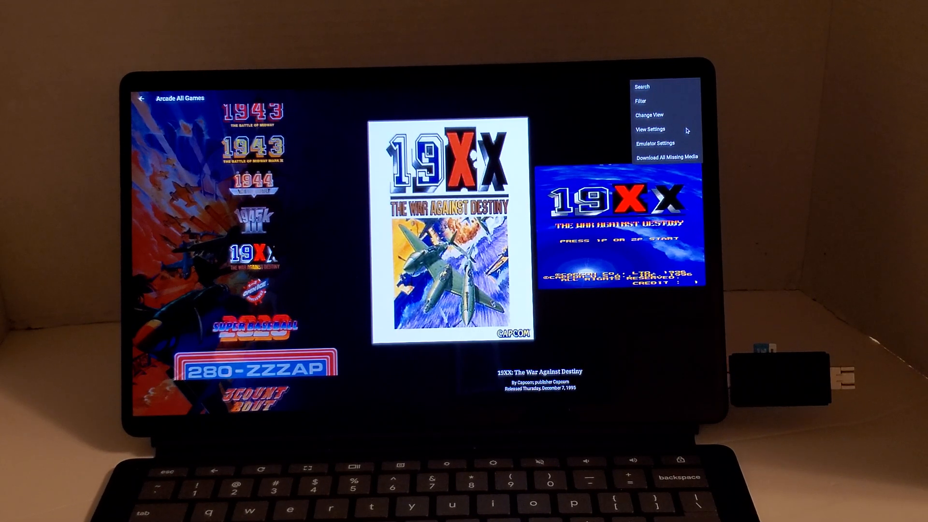
pyautogui.moveTo(663, 90)
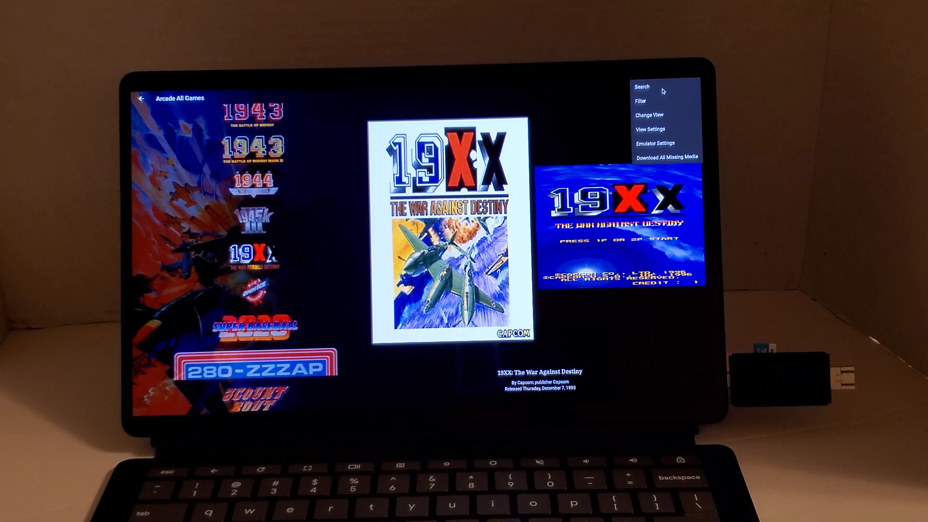
# Search the Arcade games for 'mortal kombat' and submit the search
pyautogui.click(641, 87)
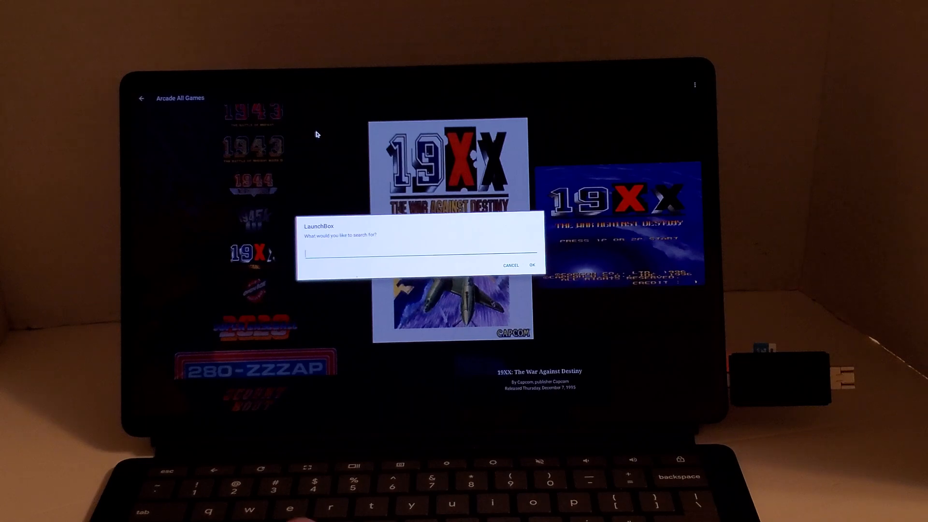
pyautogui.write('m')
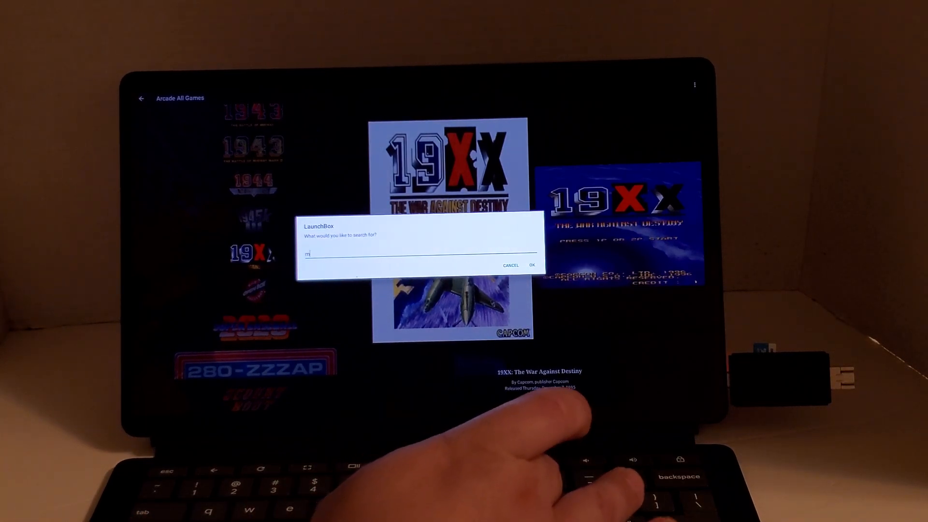
pyautogui.write('ortal ko')
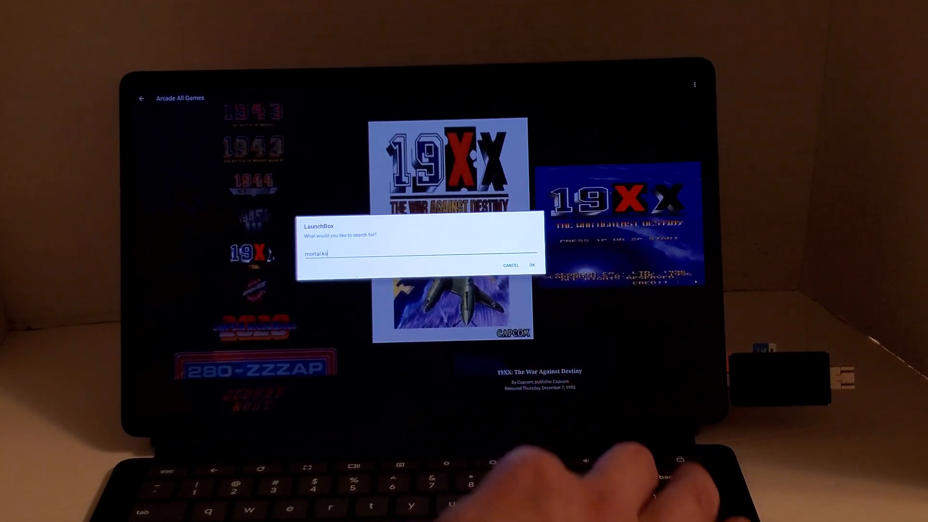
pyautogui.write('mbat')
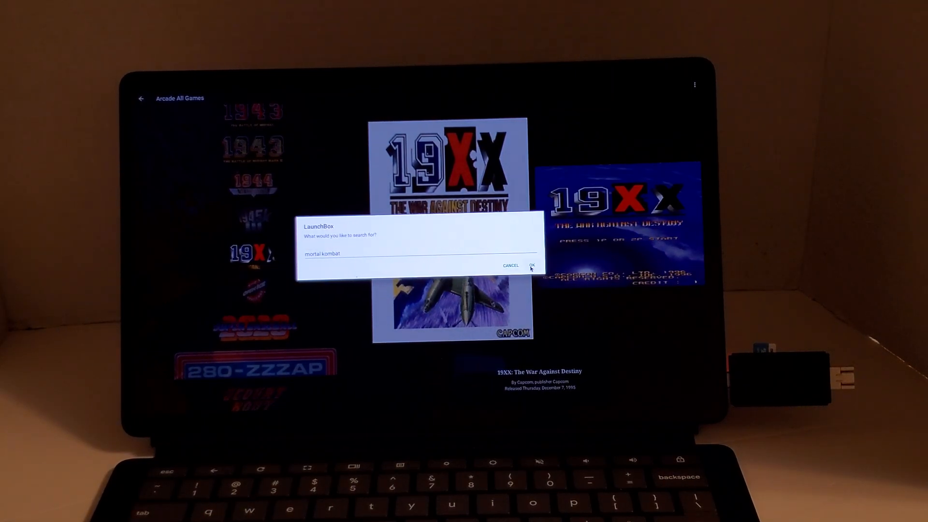
pyautogui.click(530, 264)
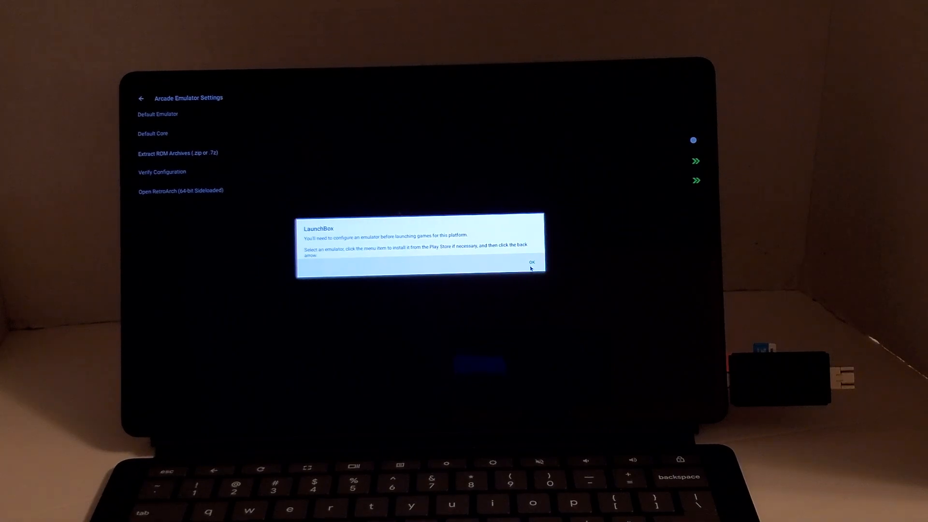
# Dismiss the notice about configuring an arcade emulator first
pyautogui.click(531, 262)
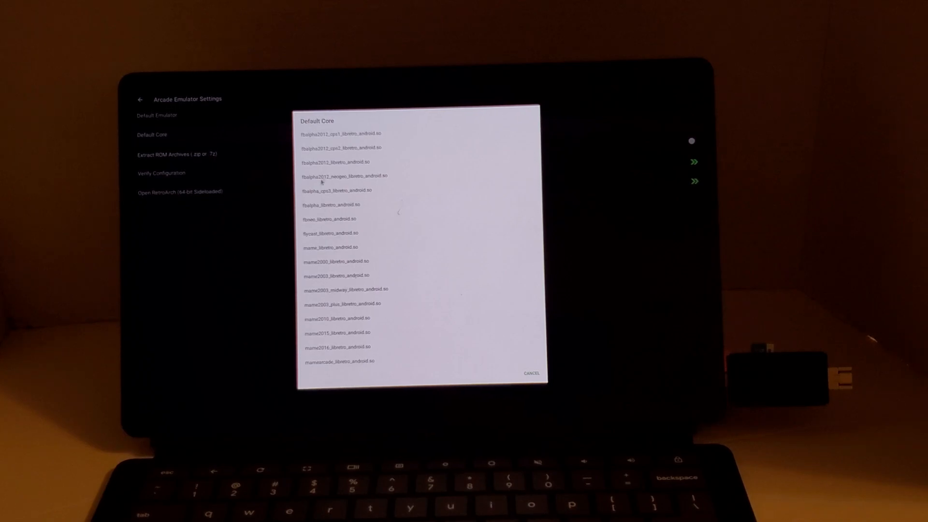
pyautogui.moveTo(280, 274)
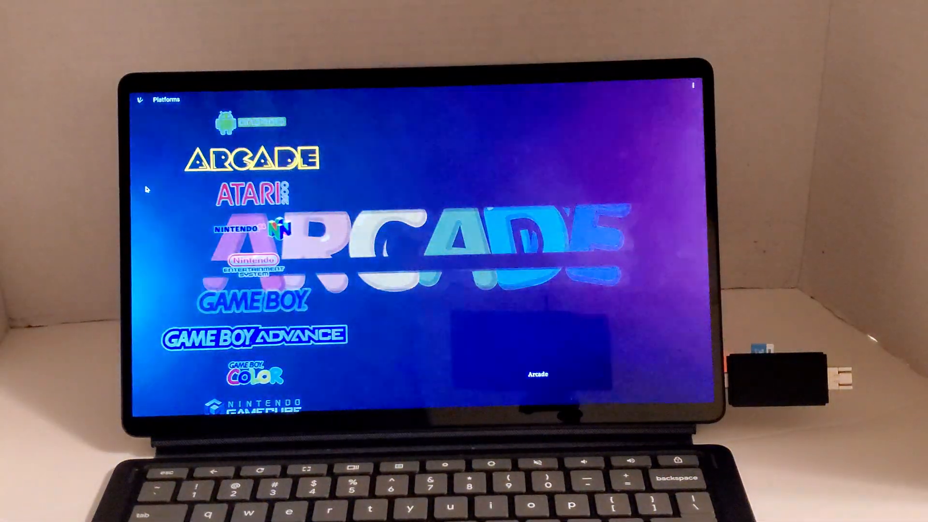
# Open the Arcade All Games wheel, which starts at Sega's 005
pyautogui.click(697, 88)
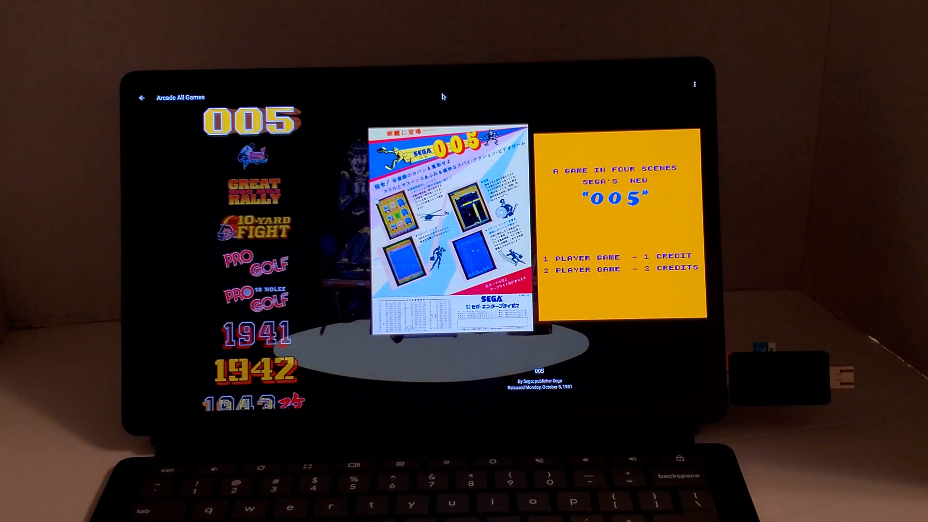
# Bring up the Arcade game list's three-dot options menu
pyautogui.click(695, 82)
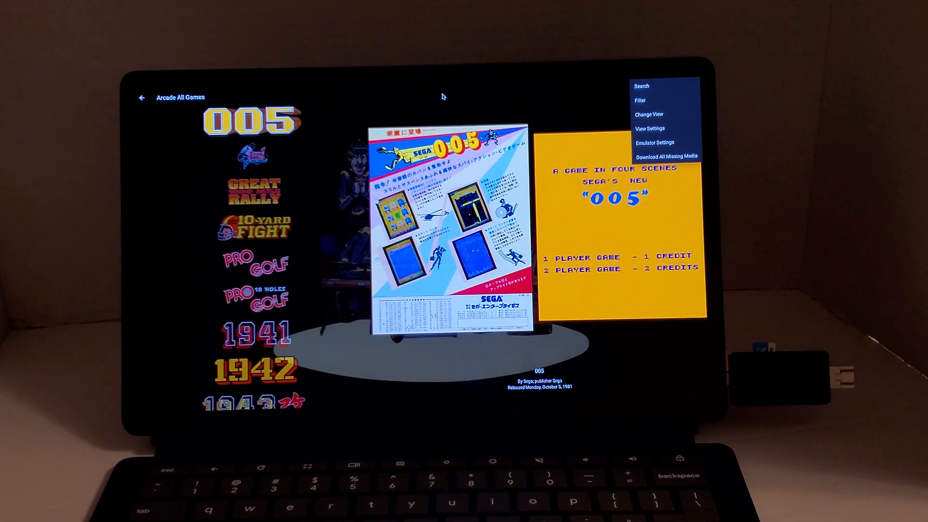
pyautogui.click(695, 82)
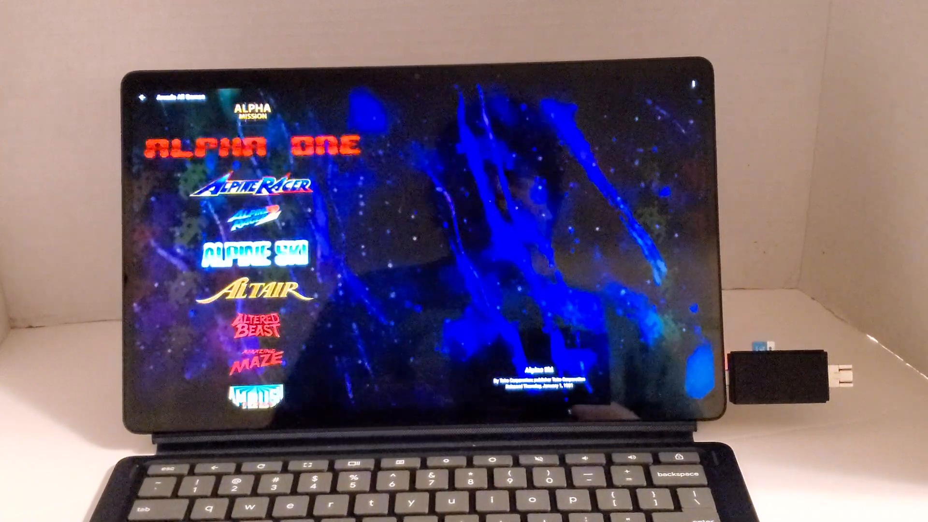
# Scroll the Arcade games wheel through the A titles to Ben Bero Beh
pyautogui.scroll(-3)
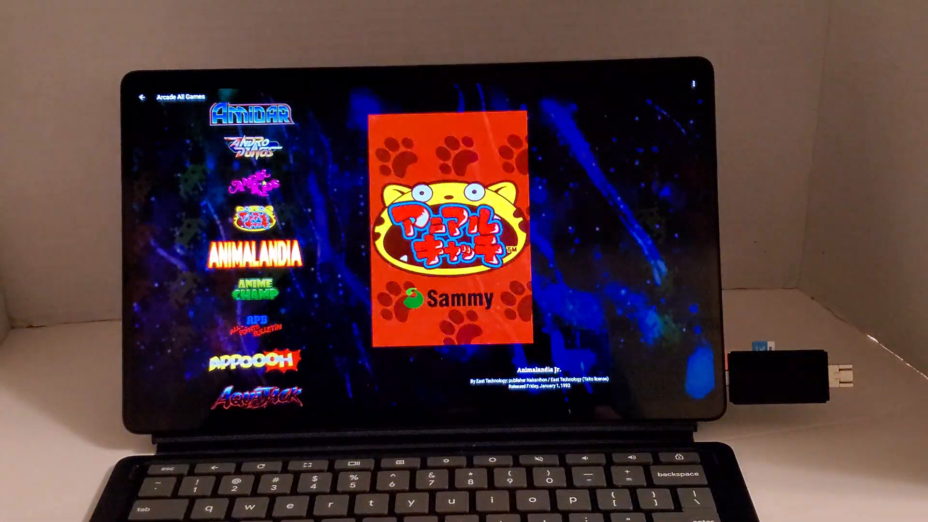
pyautogui.scroll(-3)
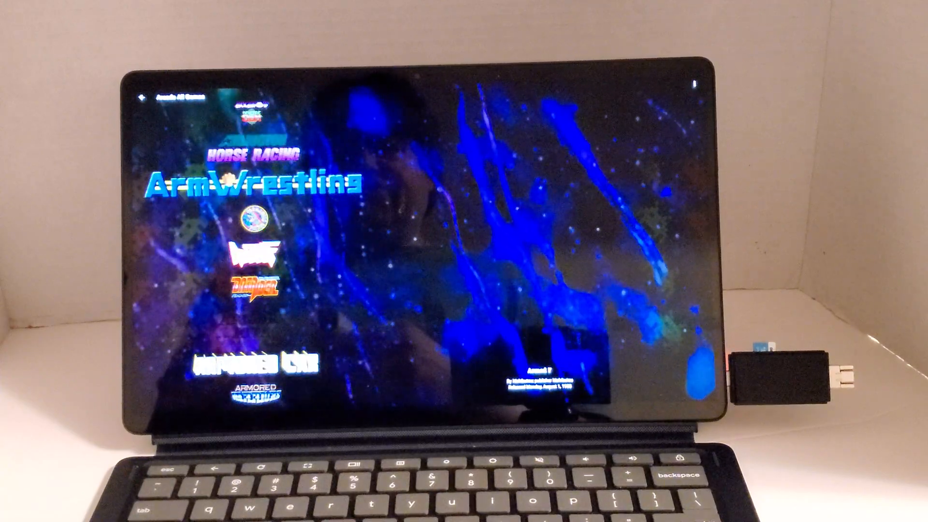
pyautogui.scroll(-3)
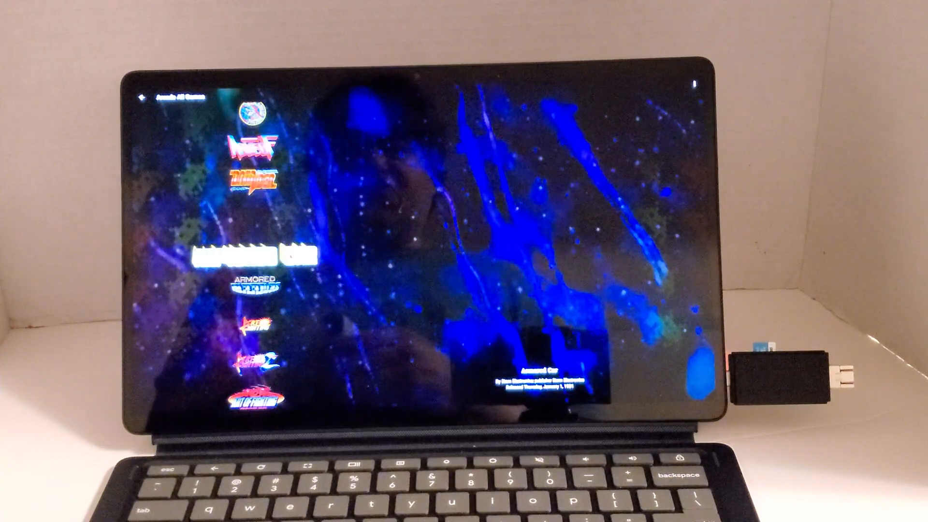
pyautogui.scroll(-3)
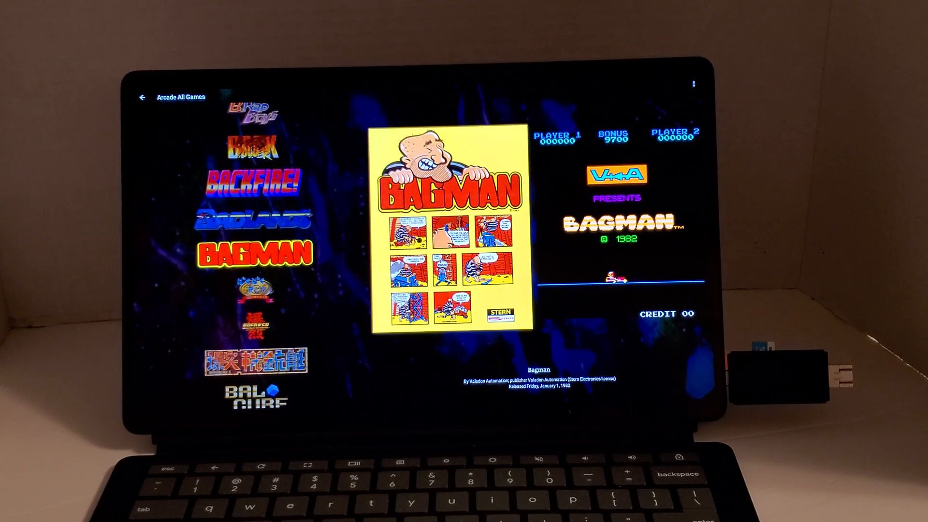
pyautogui.scroll(-3)
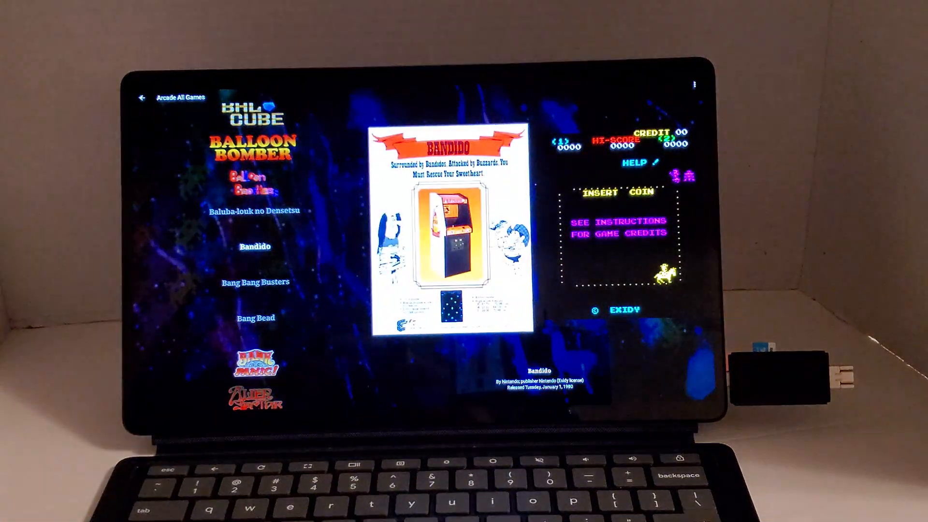
pyautogui.scroll(-3)
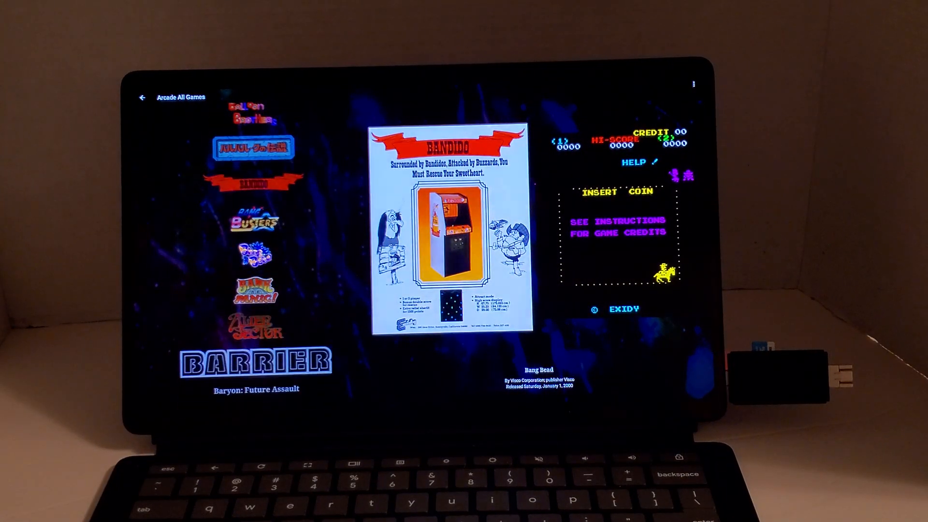
pyautogui.scroll(-3)
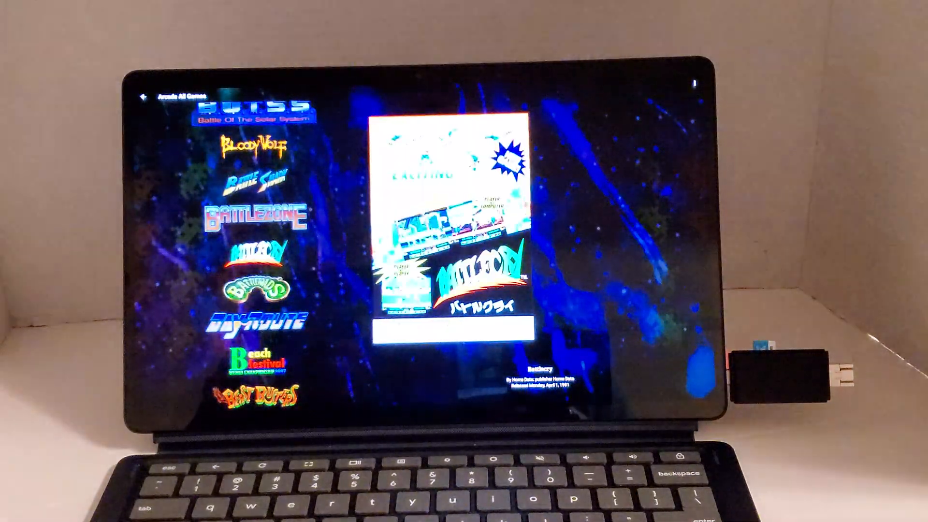
pyautogui.scroll(-3)
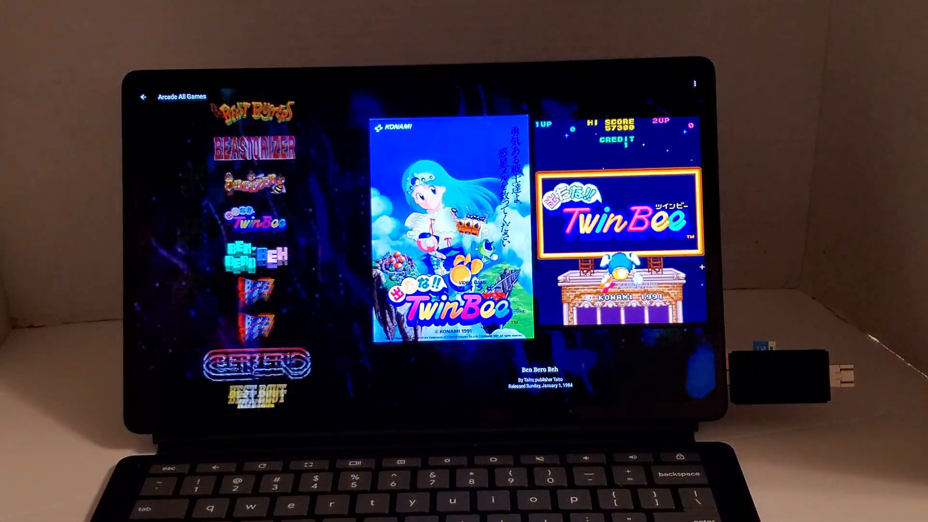
# Open the Atari 2600 game list and scroll down to Double Dunk
pyautogui.click(143, 97)
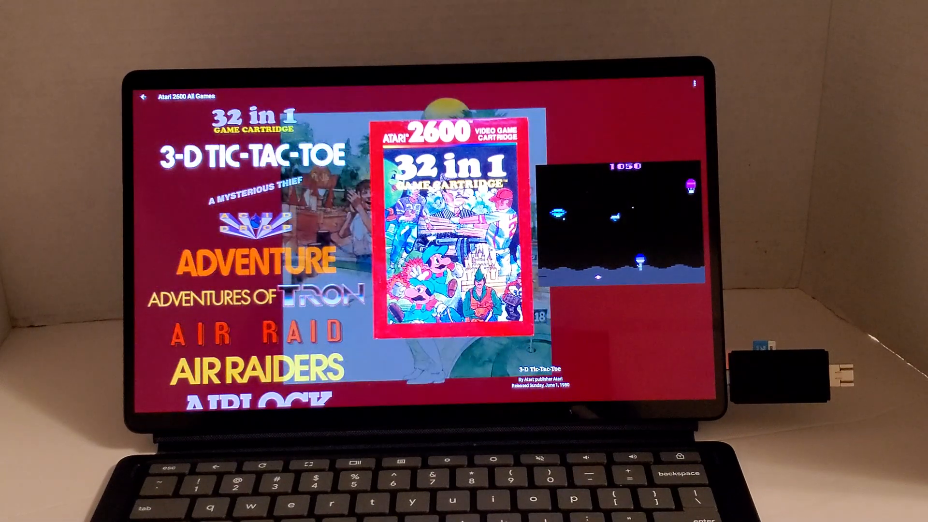
pyautogui.scroll(-3)
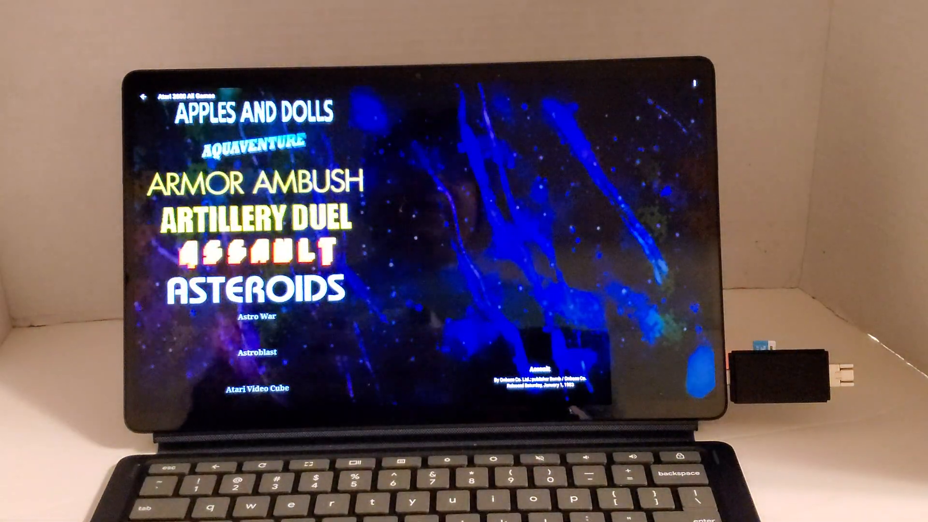
pyautogui.scroll(-3)
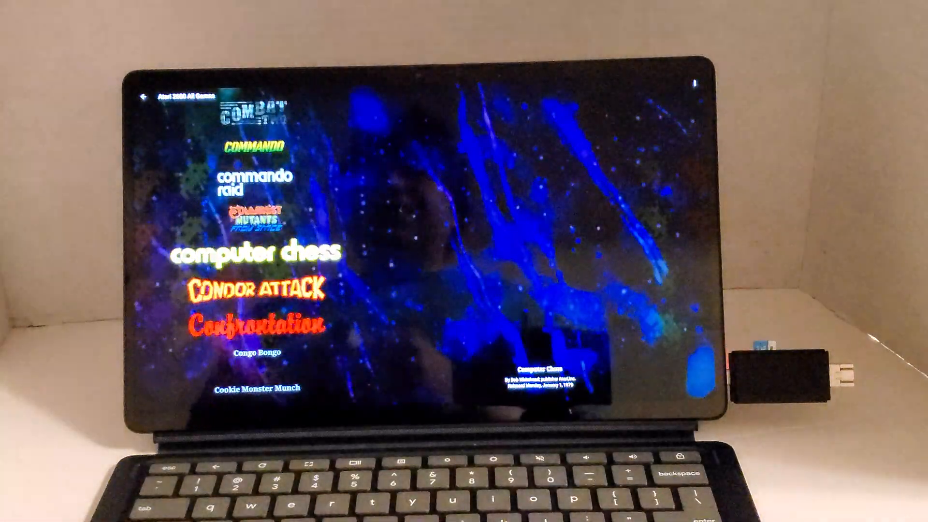
pyautogui.scroll(-3)
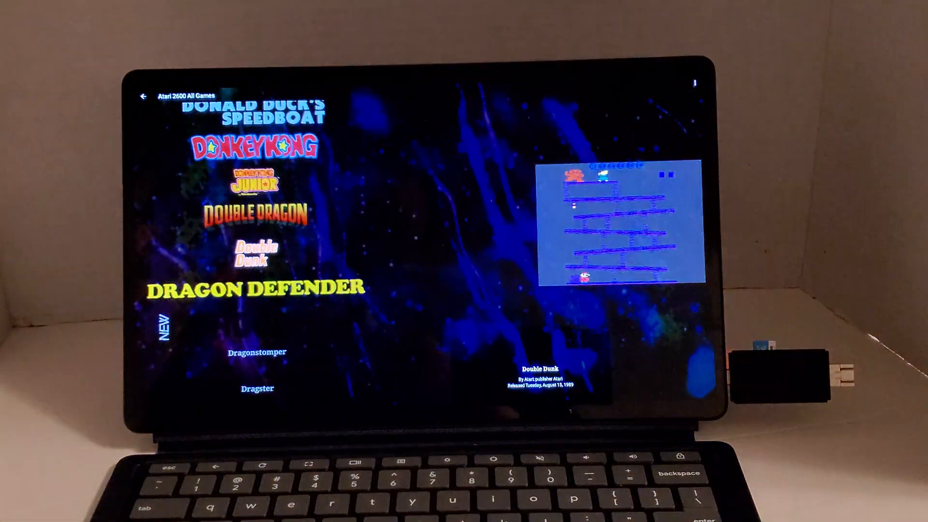
pyautogui.scroll(-3)
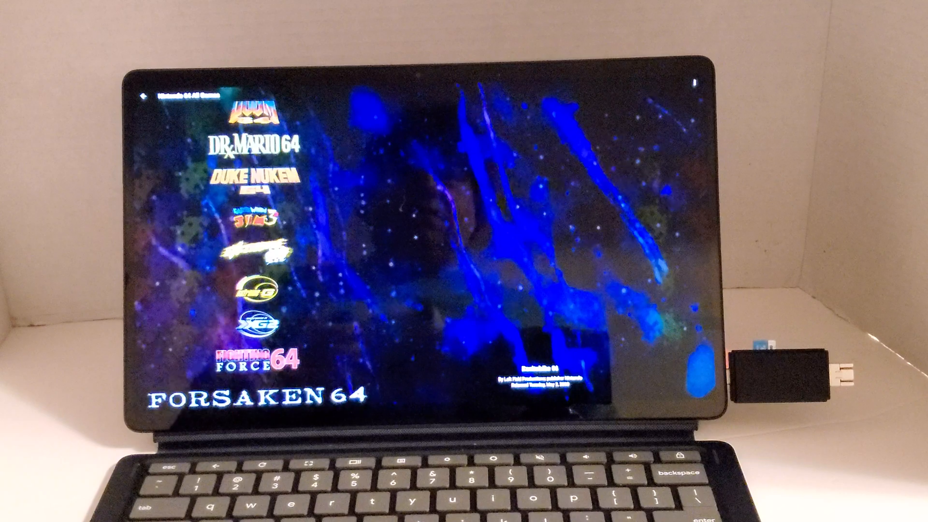
# Scroll the Nintendo 64 list past F-Zero X to Gauntlet Legends, GEX and GT64
pyautogui.scroll(-3)
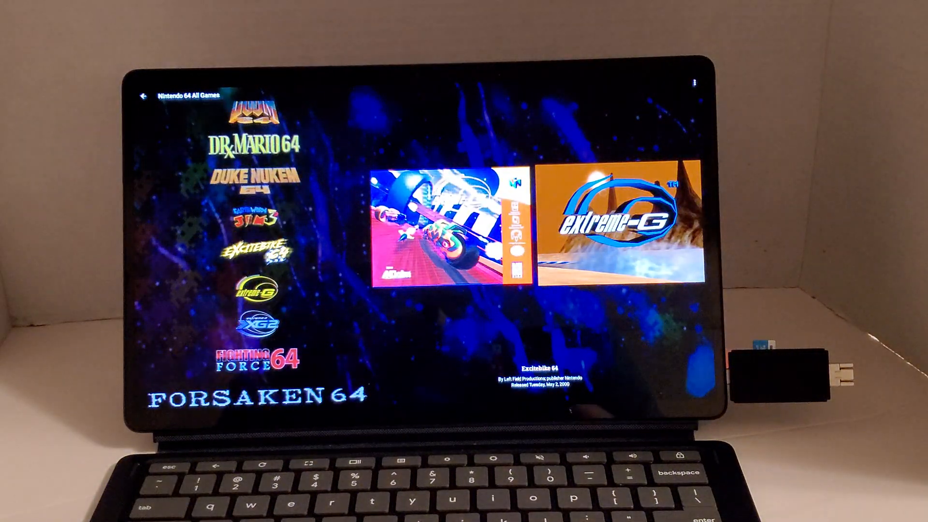
pyautogui.scroll(-3)
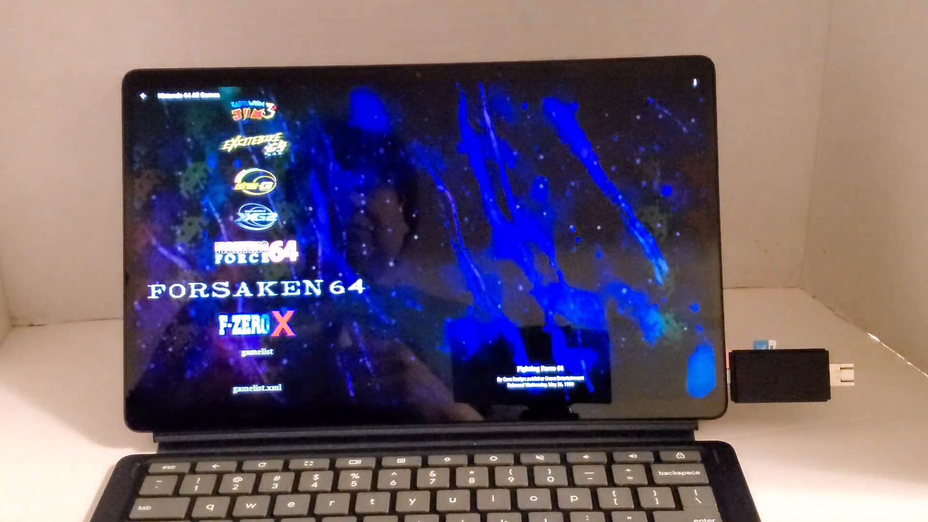
pyautogui.press('down')
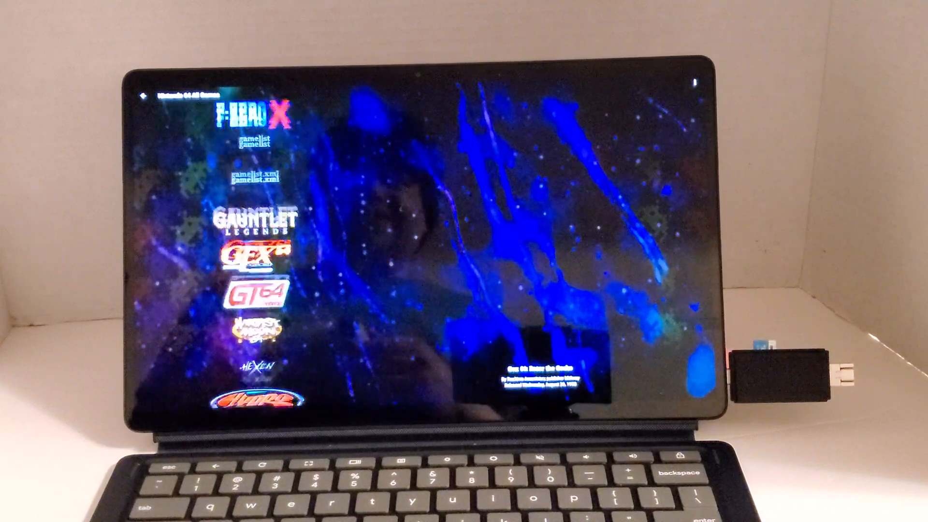
# Scroll to the Dreamcast wheel and launch Crazy Taxi to its title screen
pyautogui.scroll(-3)
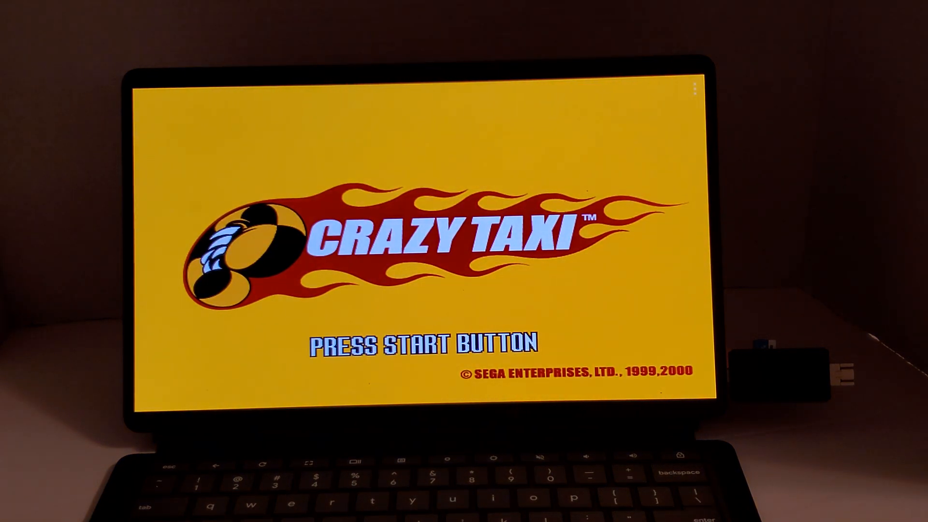
# Pass the Crazy Taxi title screen and switch the driver from Axel to B.D. Joe
pyautogui.press('enter')
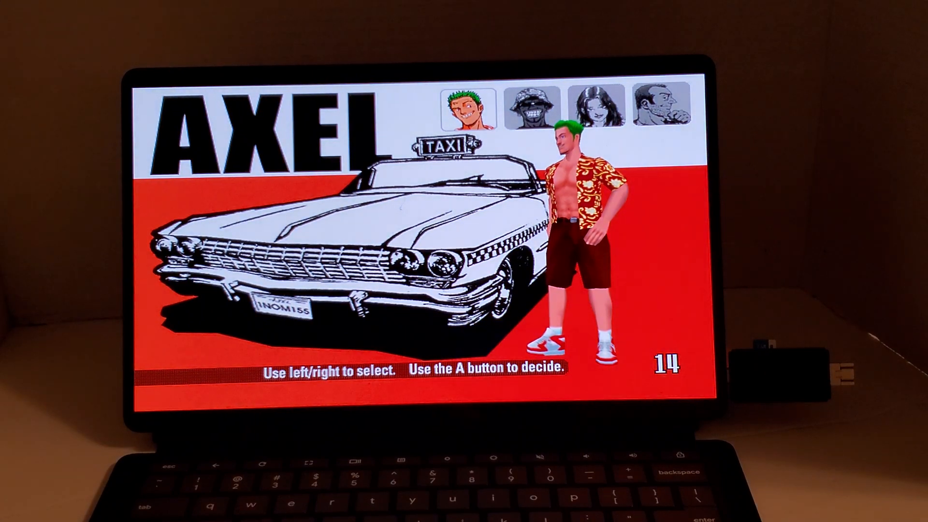
pyautogui.press('Right')
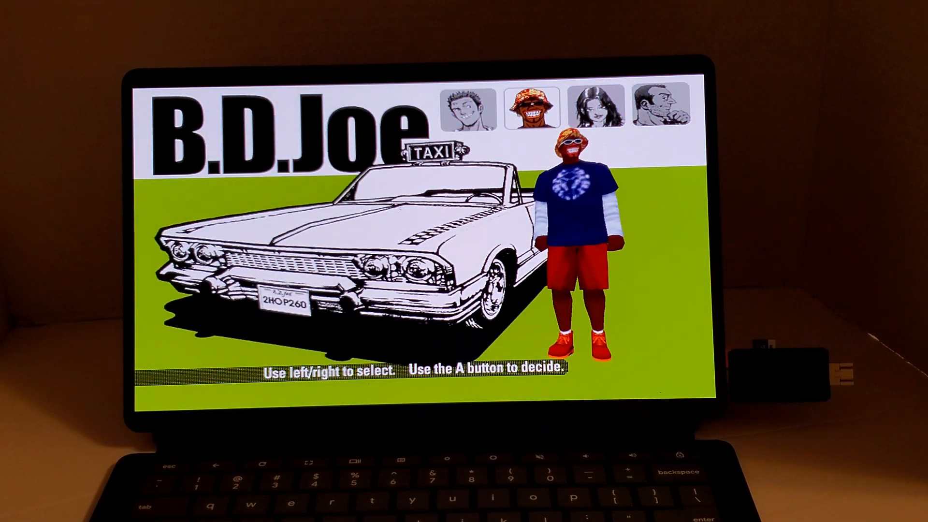